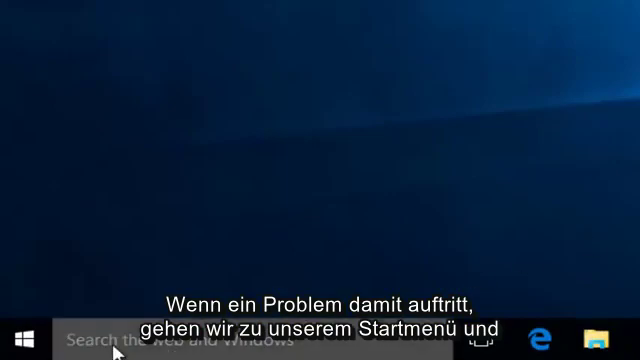
Step: Launch regedit from the Start search as administrator and allow the UAC prompt
type("regedit")
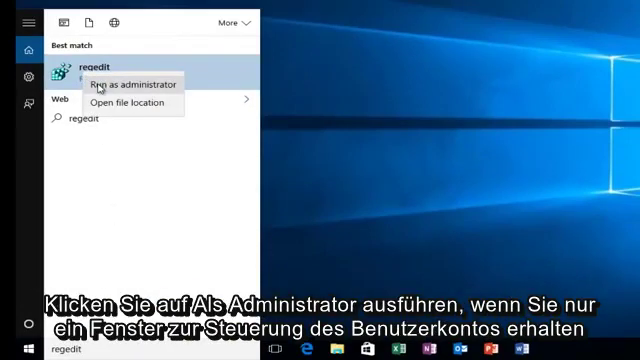
left_click(118, 88)
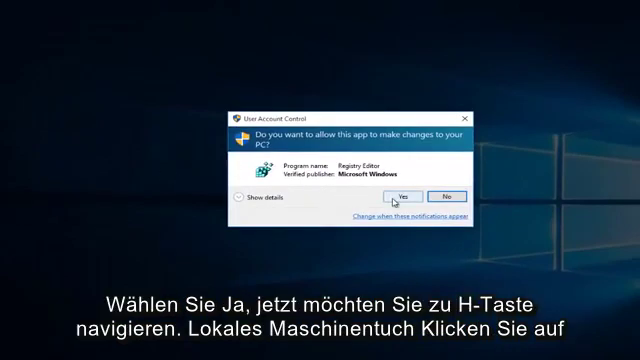
left_click(412, 192)
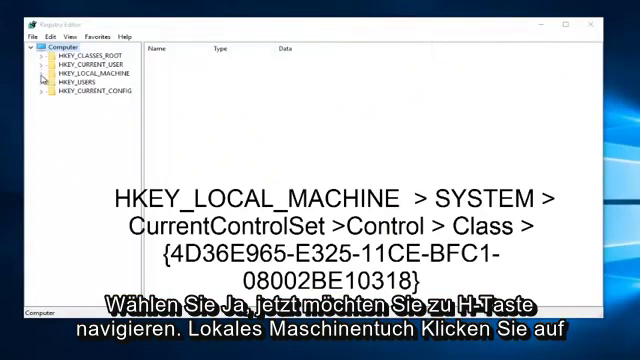
Step: Expand HKEY_LOCAL_MACHINE and SYSTEM toward the Control\Class branch
left_click(36, 72)
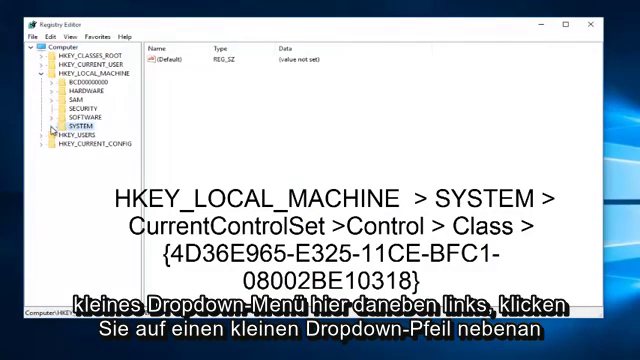
left_click(44, 128)
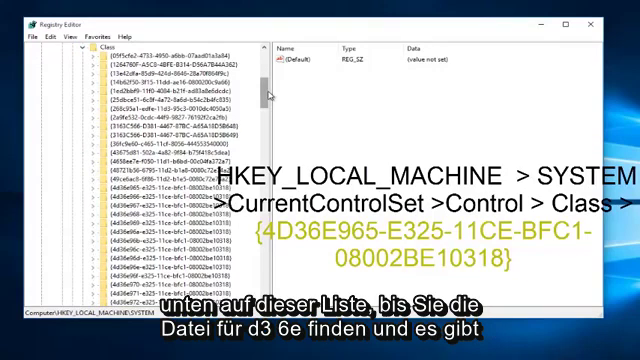
mouse_move(266, 94)
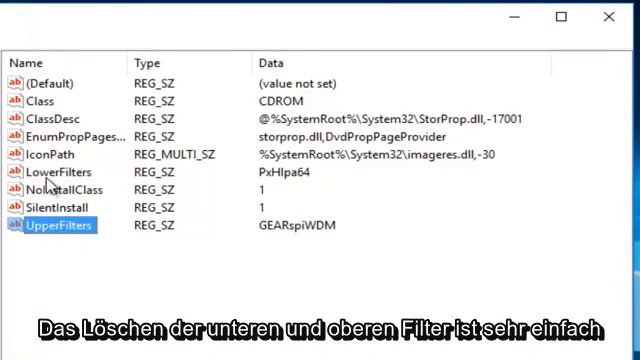
Step: Delete the LowerFilters value from the CD/DVD class key and confirm
right_click(60, 172)
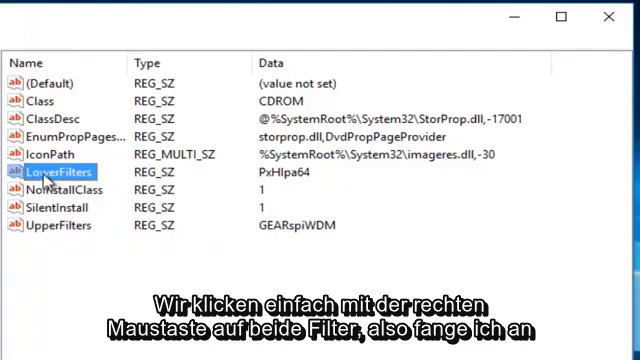
right_click(70, 172)
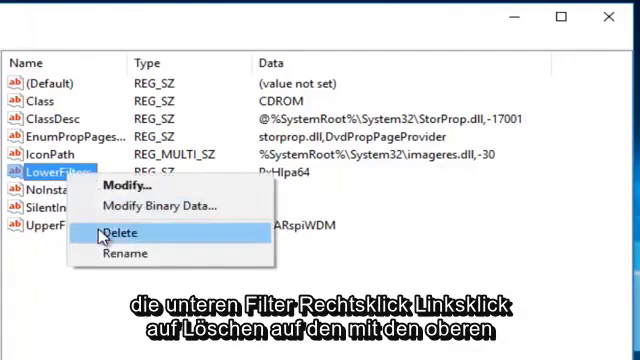
left_click(114, 232)
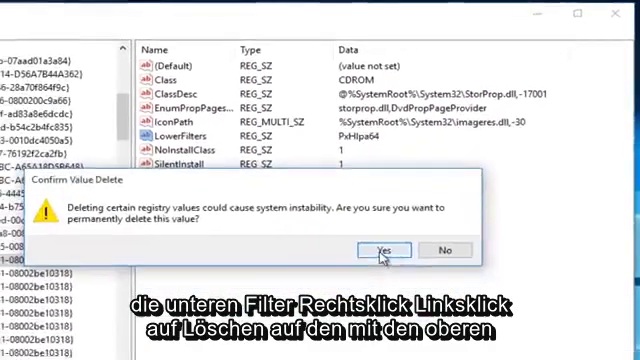
left_click(384, 248)
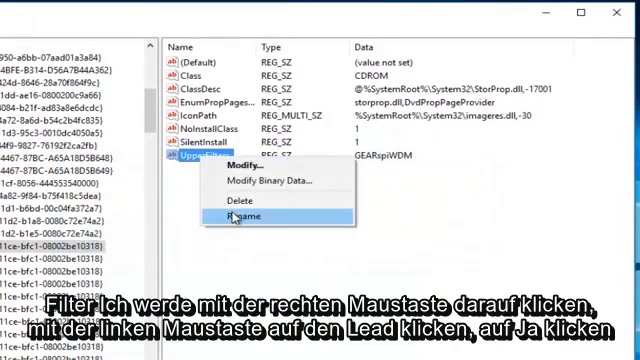
Step: Delete the UpperFilters value and close Registry Editor to the desktop
left_click(232, 192)
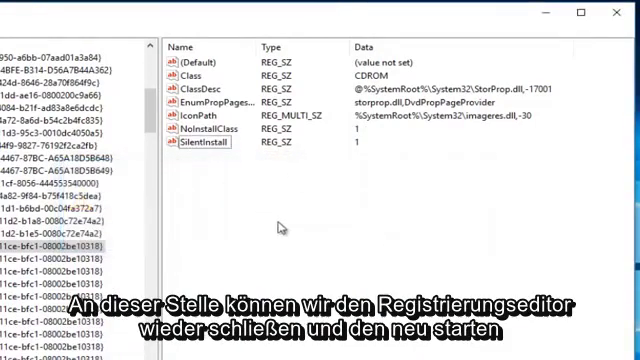
left_click(612, 12)
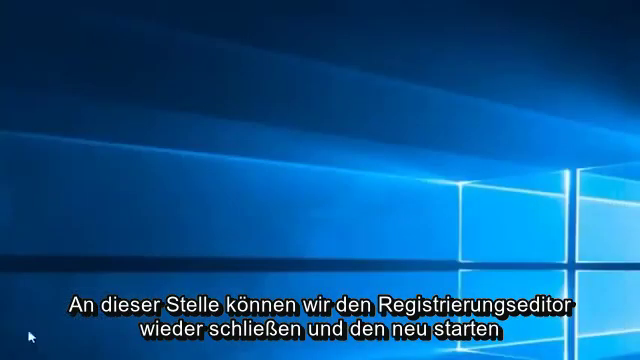